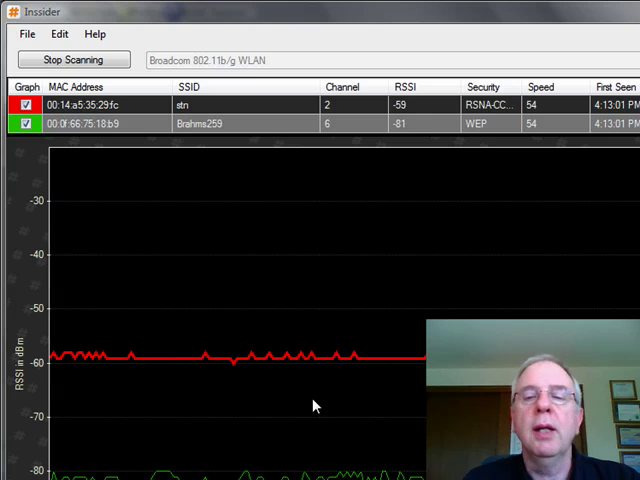
pyautogui.moveTo(110, 128)
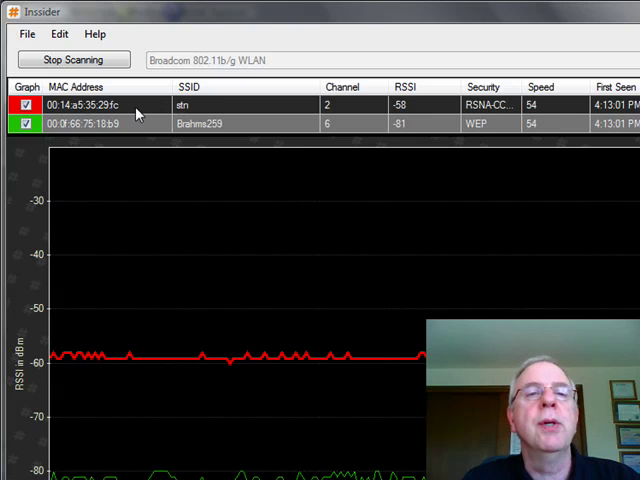
pyautogui.moveTo(344, 108)
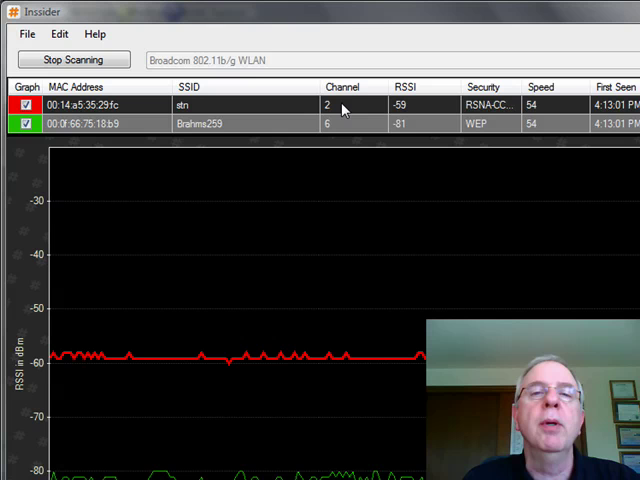
pyautogui.moveTo(342, 128)
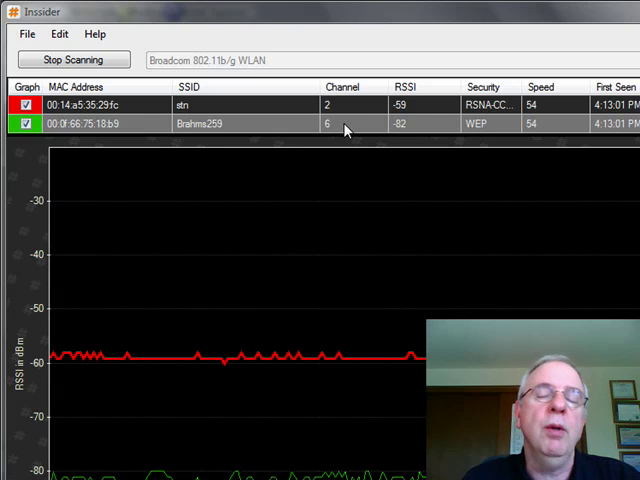
pyautogui.moveTo(398, 118)
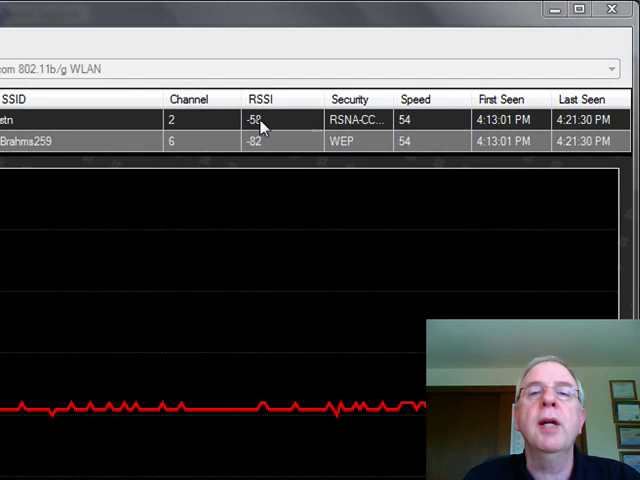
pyautogui.moveTo(350, 148)
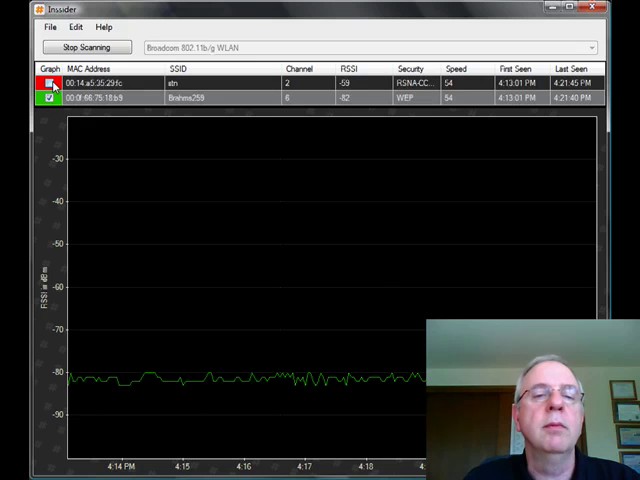
# Show MetaGeek's inSSIDer product page with its description, benefits and download link.
pyautogui.click(48, 82)
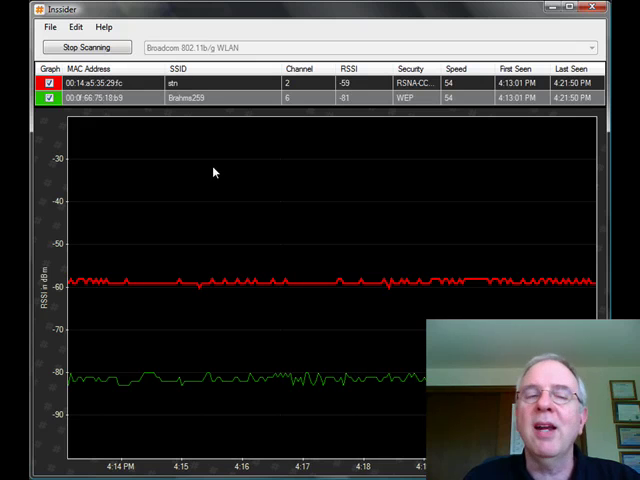
pyautogui.moveTo(76, 28)
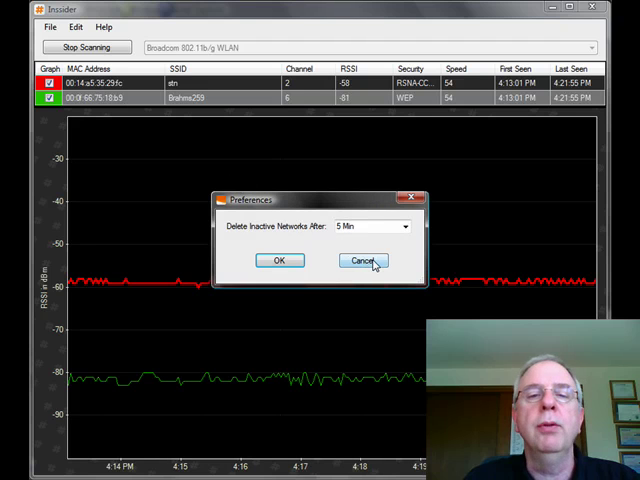
pyautogui.click(360, 260)
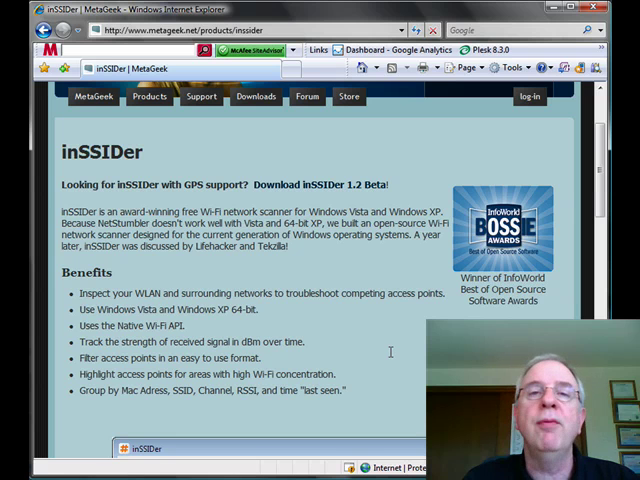
pyautogui.moveTo(390, 344)
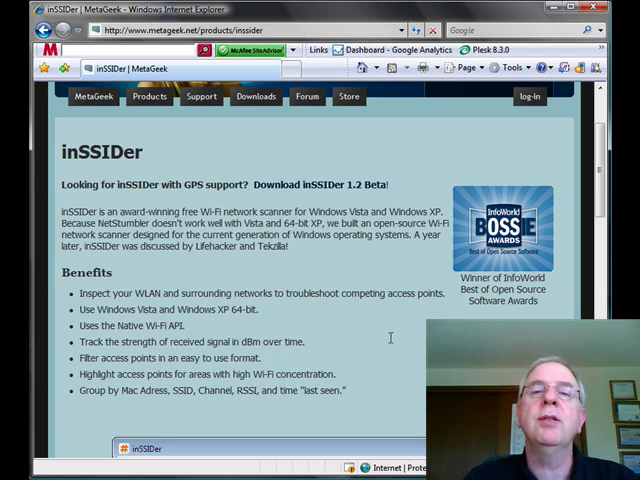